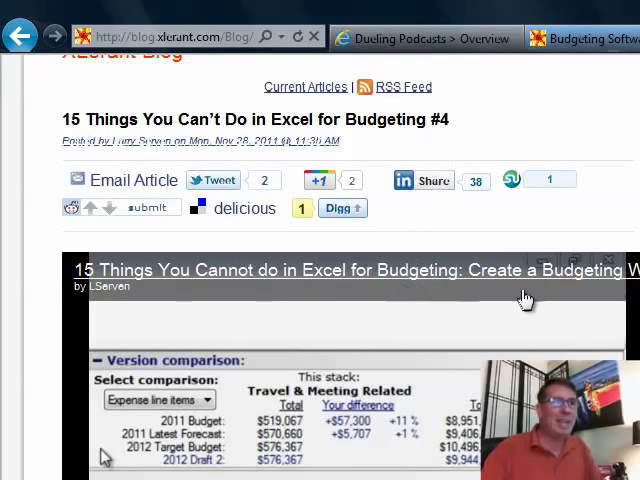
Scroll through the XLcubed blog post on things Excel can't do for budgeting
scroll("down", 3)
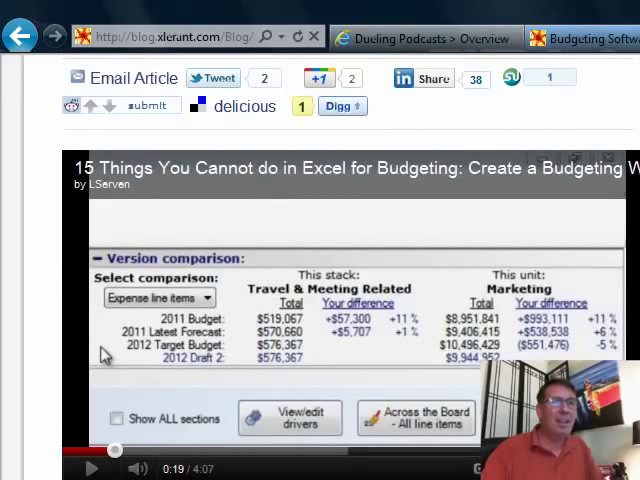
mouse_move(382, 346)
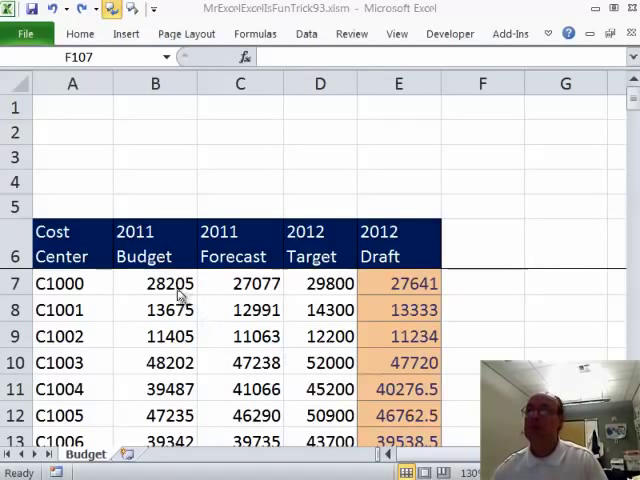
Inspect the SUM formulas behind the Budget and Target totals in row 105
left_click(156, 244)
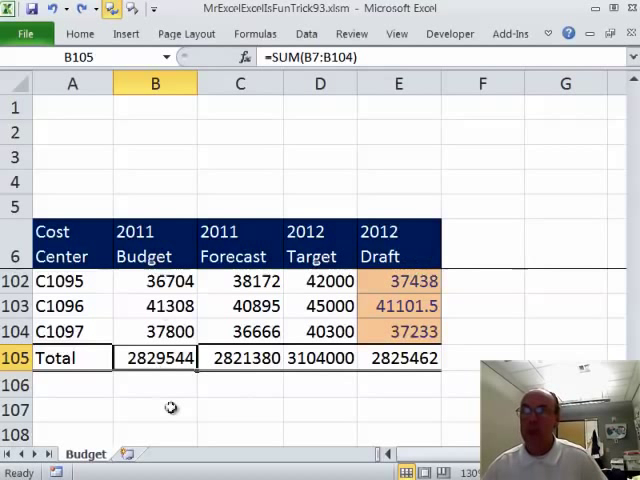
left_click(320, 356)
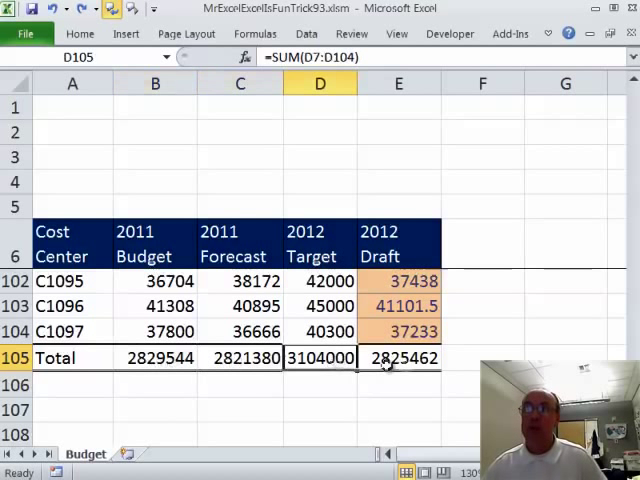
left_click(398, 356)
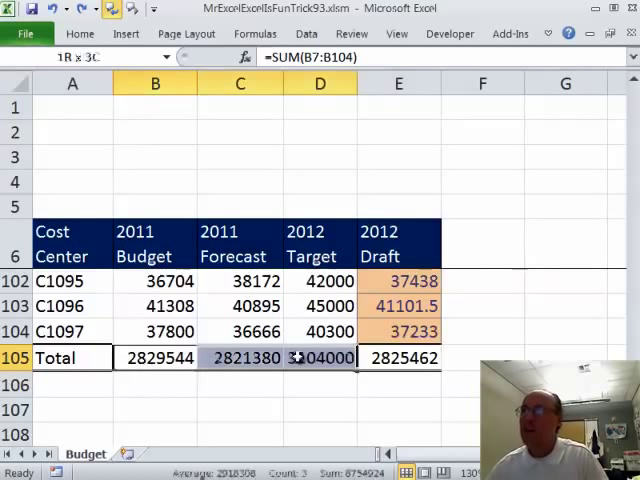
Create names from the column headings for the total cells and verify _2011_Budget and _2012_Target
left_click(156, 356)
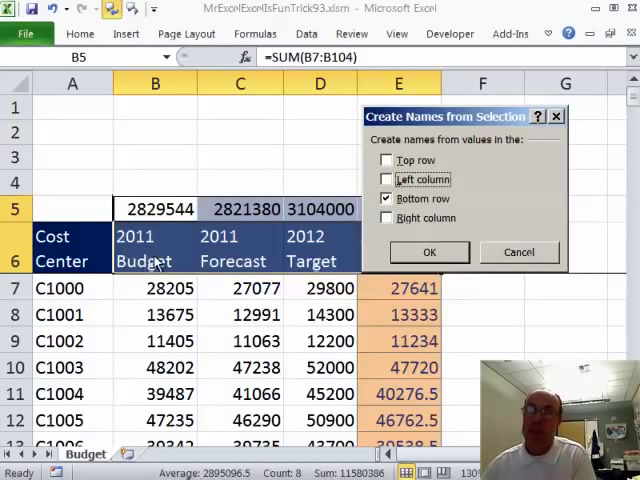
mouse_move(220, 384)
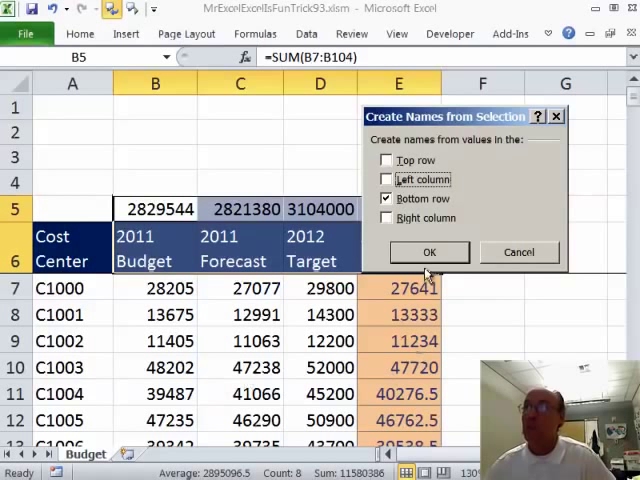
left_click(428, 252)
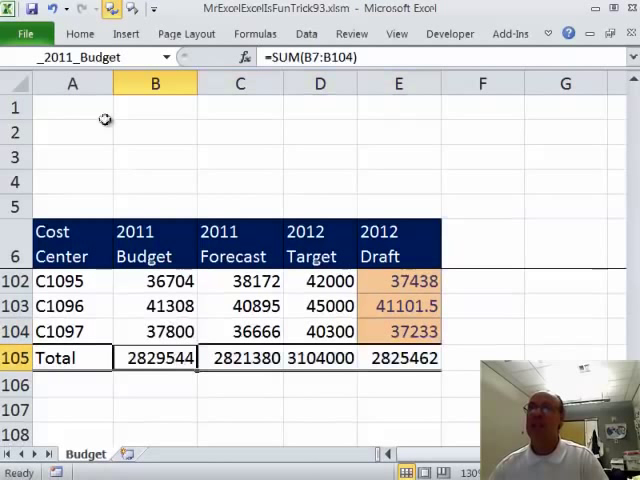
left_click(240, 356)
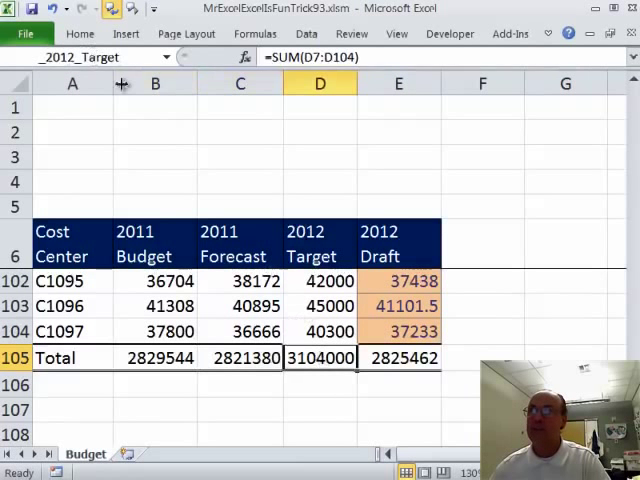
left_click(398, 356)
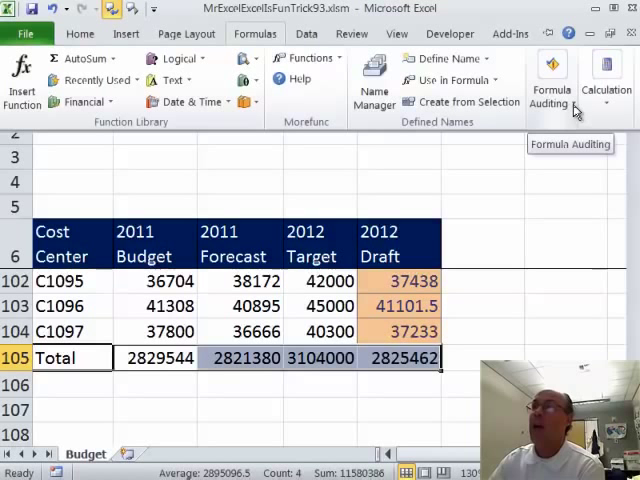
Add Budget!$B$105:$E$105 to the Watch Window via Formula Auditing
left_click(552, 76)
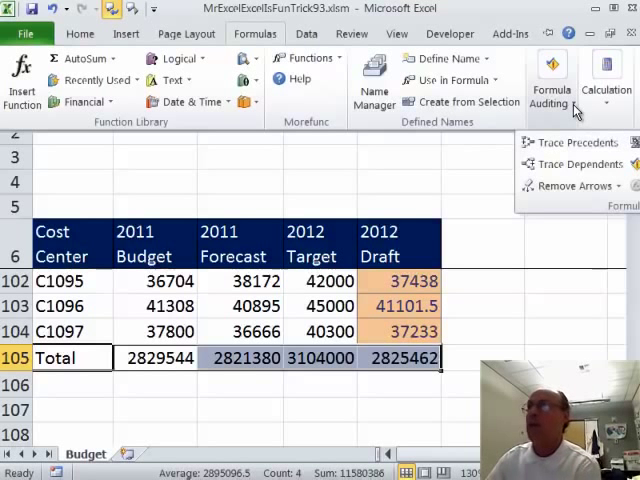
mouse_move(544, 14)
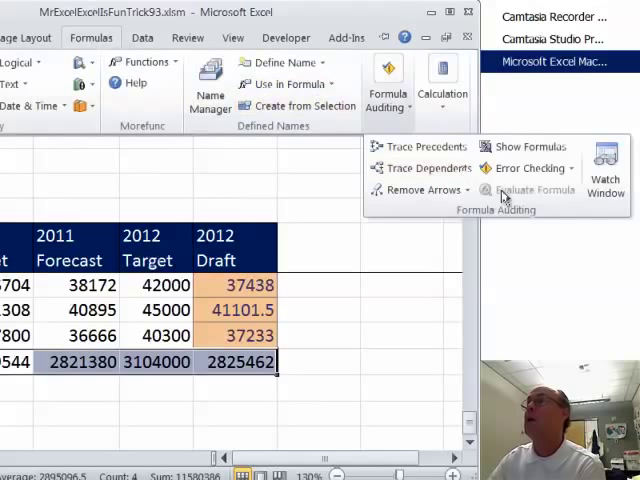
left_click(604, 164)
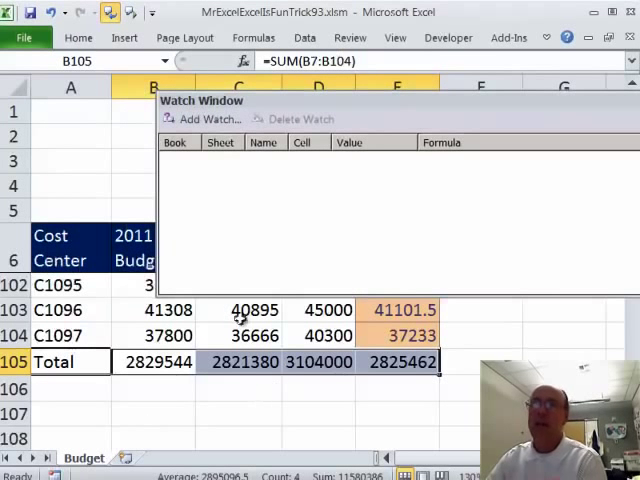
left_click(206, 120)
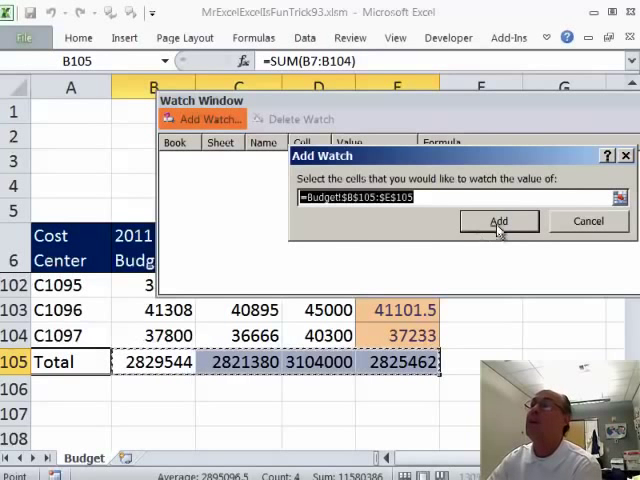
left_click(498, 220)
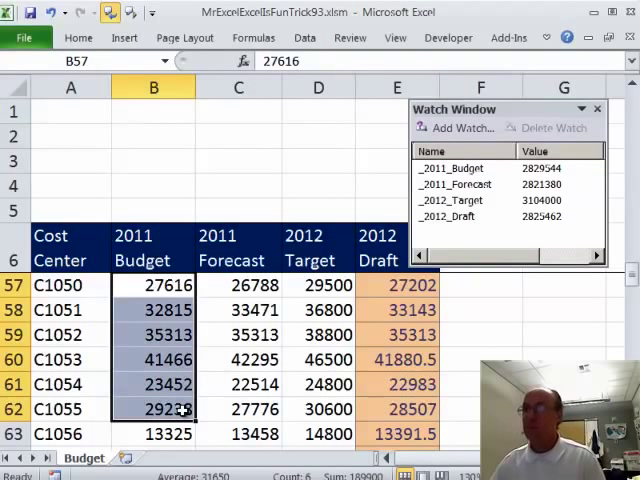
Switch to the WatchBoxDone workbook with its Watch Window of Budget, Forecast, Target and Draft totals
type("1")
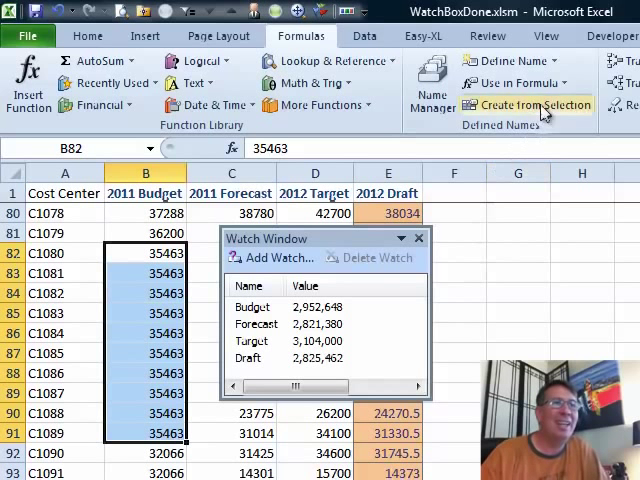
left_click(532, 104)
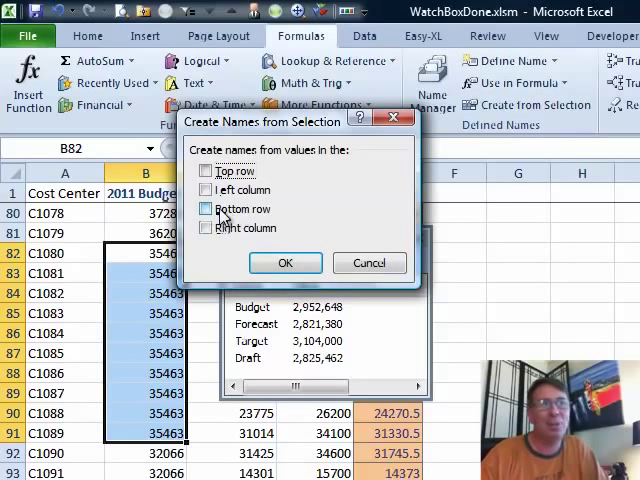
left_click(208, 208)
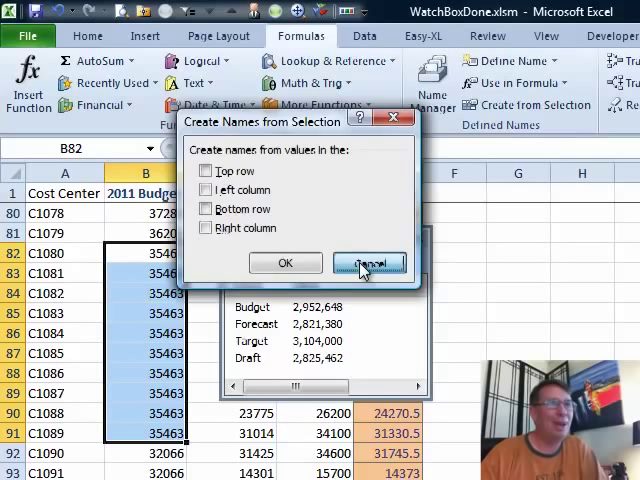
left_click(368, 262)
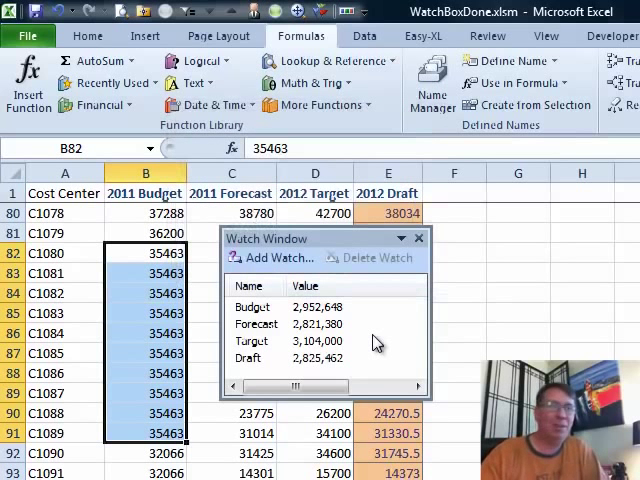
mouse_move(356, 352)
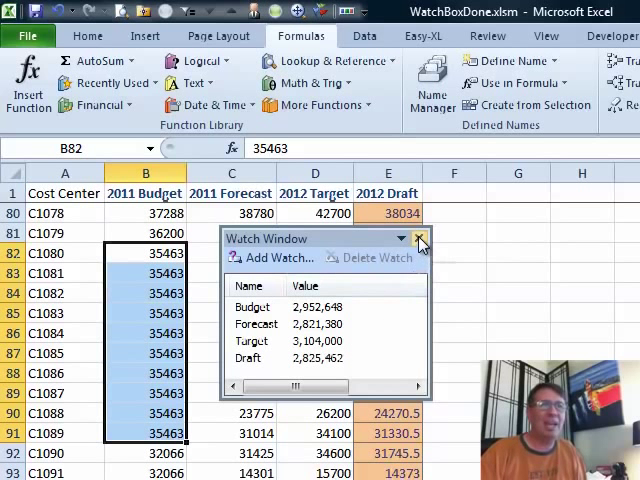
Close the built-in Watch Window and set Budget cells B88:B91 to 500000, raising the total to $4,810,796
left_click(416, 238)
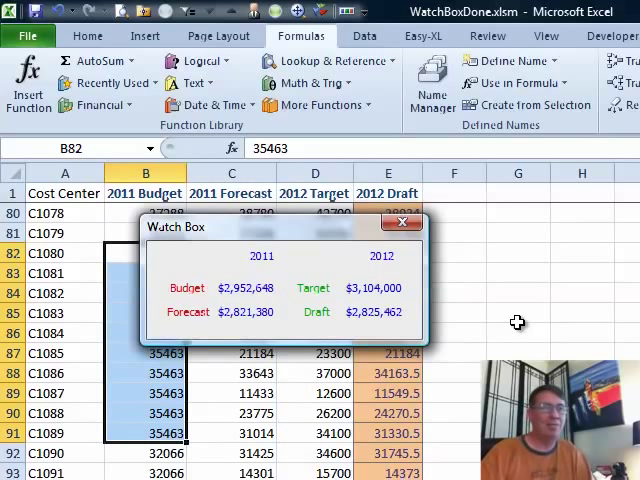
mouse_move(532, 238)
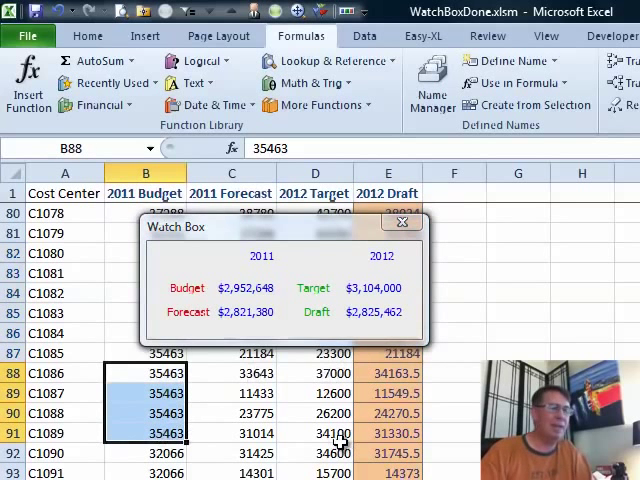
type("500000")
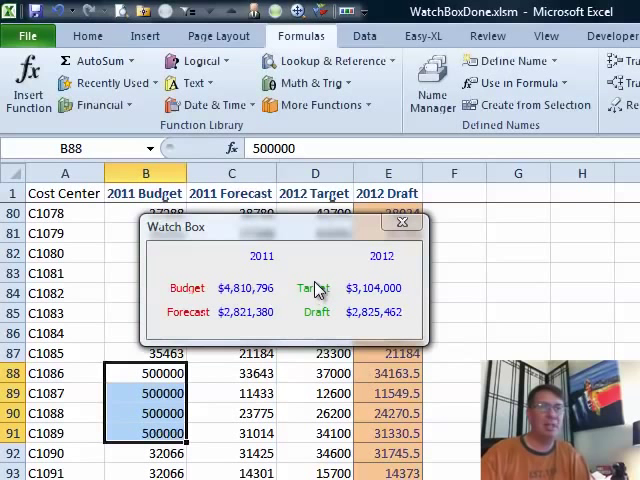
mouse_move(224, 272)
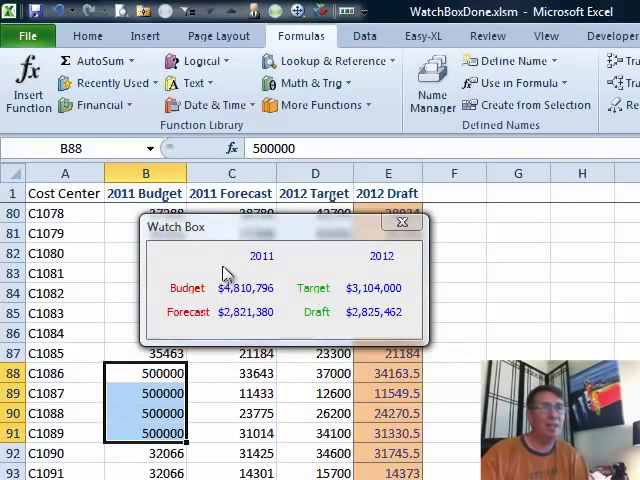
mouse_move(316, 336)
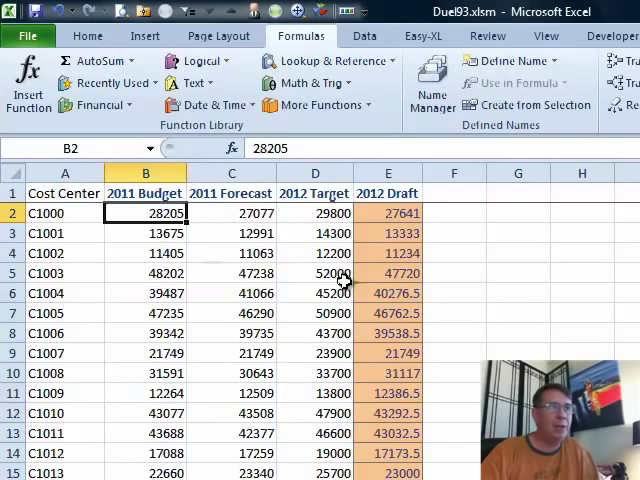
Open the Visual Basic Editor with Alt+F11
key("Alt+F11")
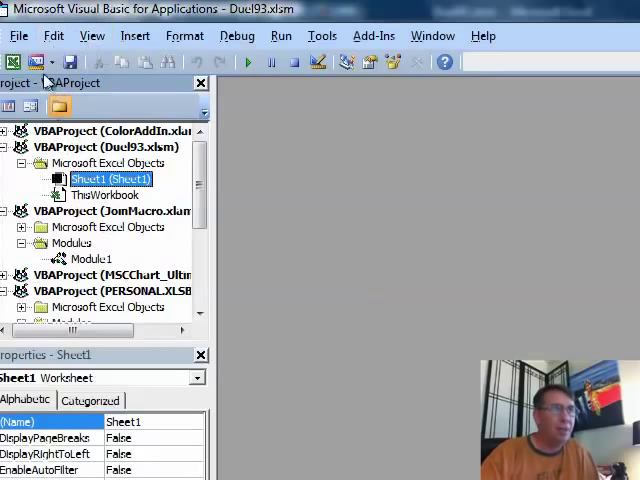
Insert a new UserForm and set its Caption to Watch Box
left_click(92, 36)
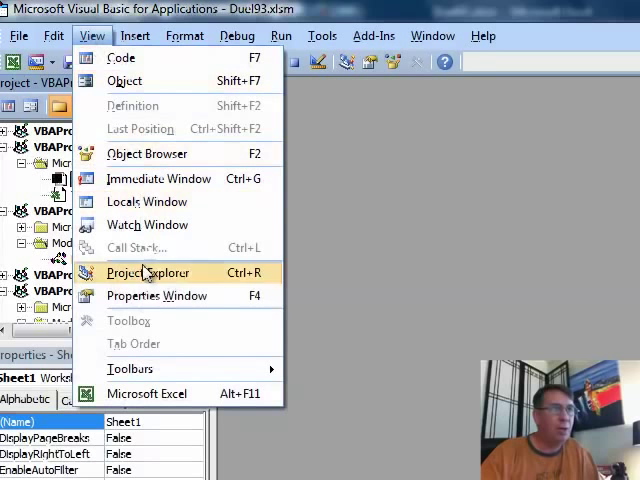
mouse_move(190, 56)
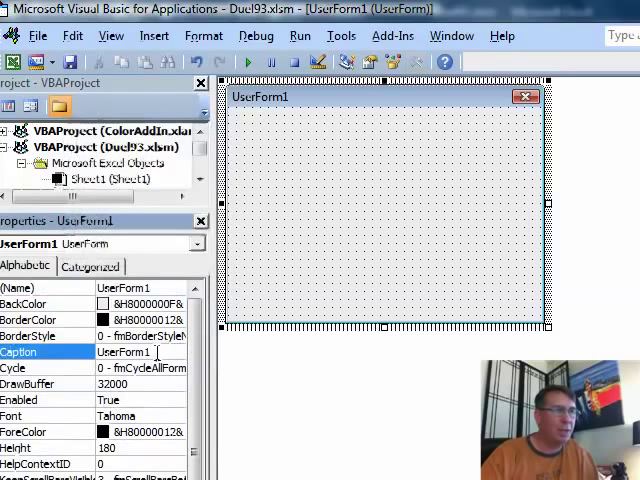
type("Watch Box")
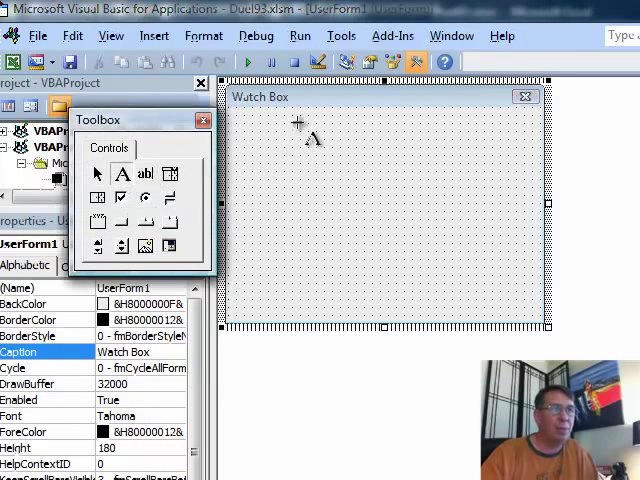
Draw two heading labels on the form captioned 2011 and 2012
left_click_drag(300, 130, 416, 132)
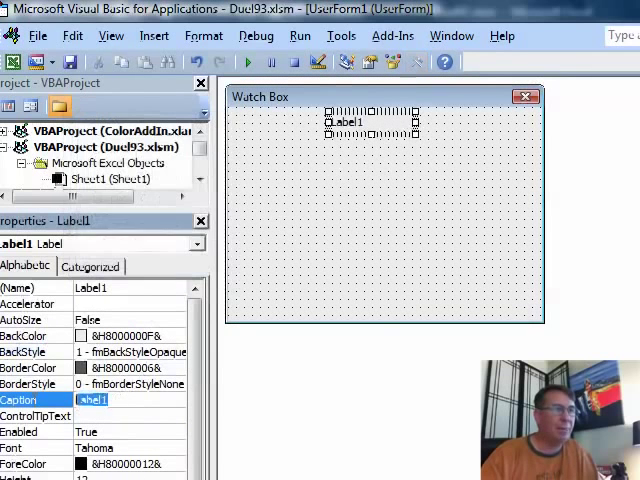
type("2011")
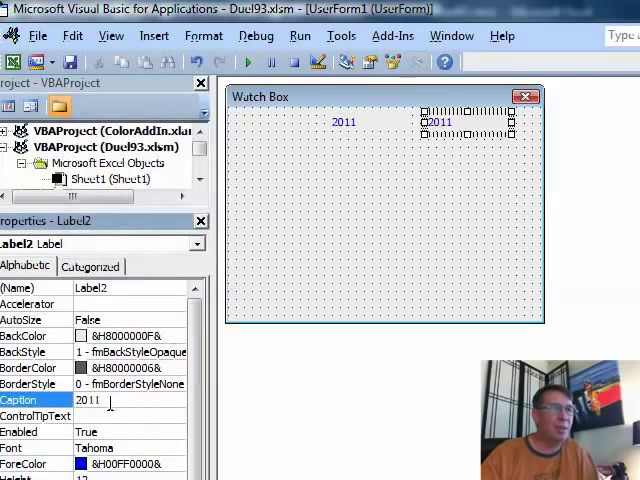
type("2012")
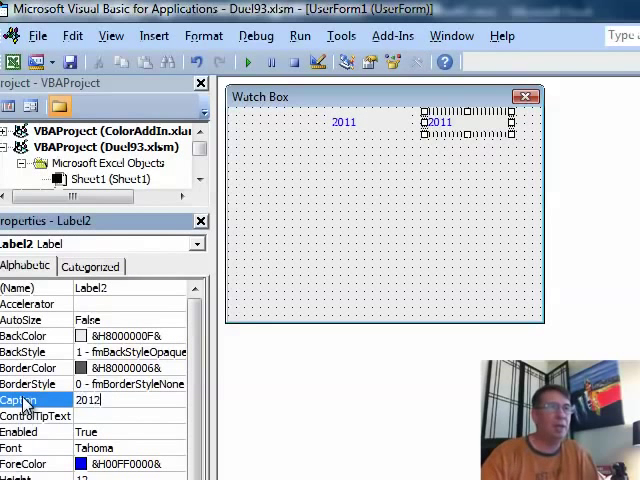
mouse_move(356, 148)
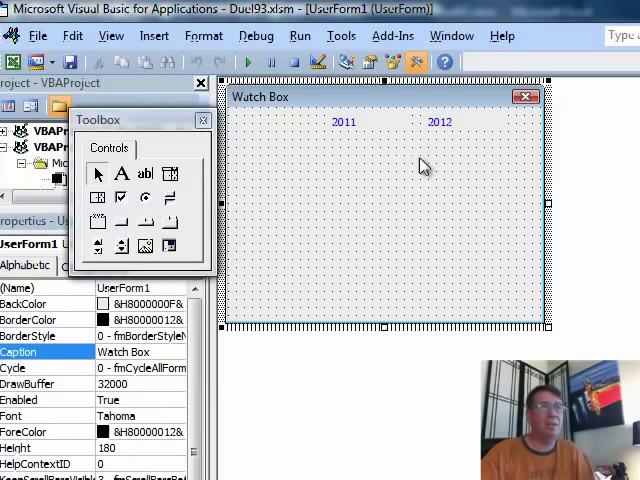
mouse_move(364, 132)
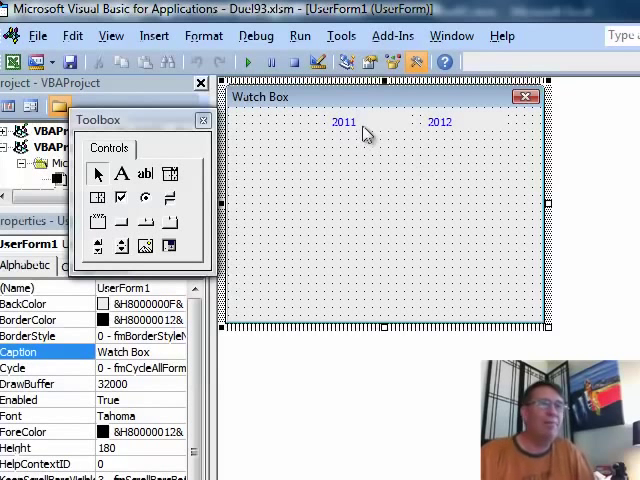
Add a value label named LabTarget, rename the form frmWB and shrink its height
left_click(344, 120)
type("LabTarget")
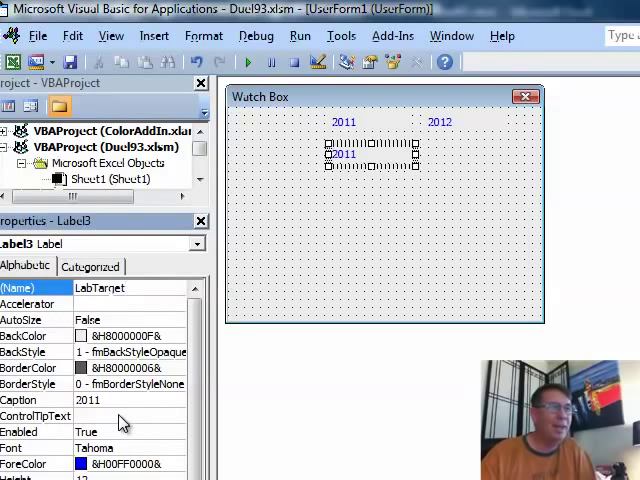
left_click(90, 400)
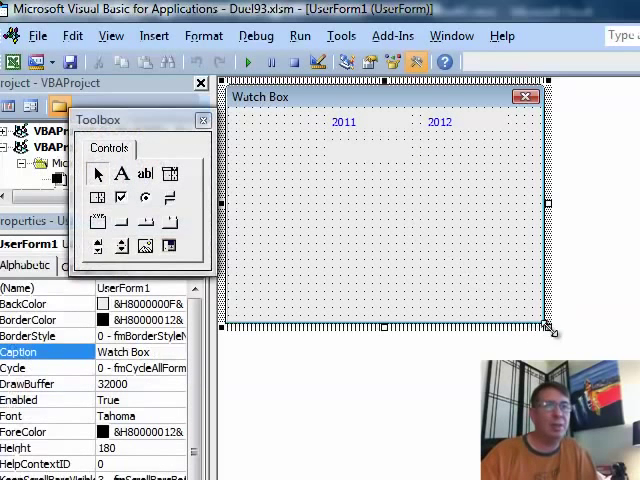
left_click_drag(550, 330, 540, 208)
type("frmWB")
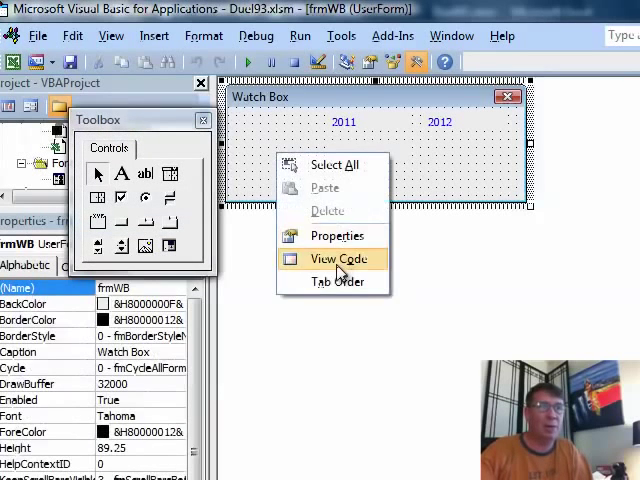
In the form's code, add frmWB.LabTarget.Caption = Range("Target").Value to UserForm_Initialize
left_click(336, 260)
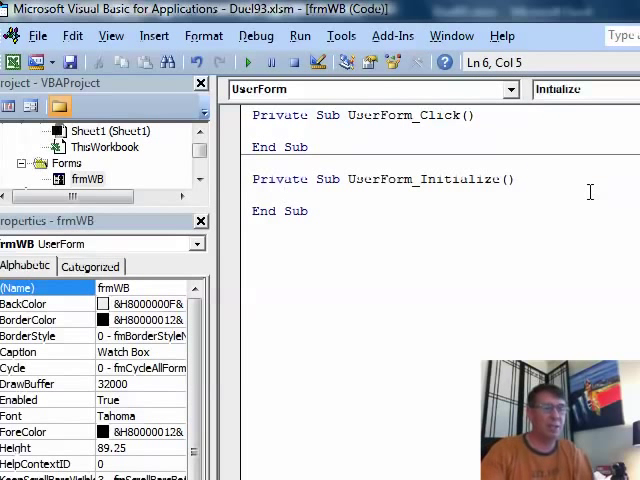
type("me")
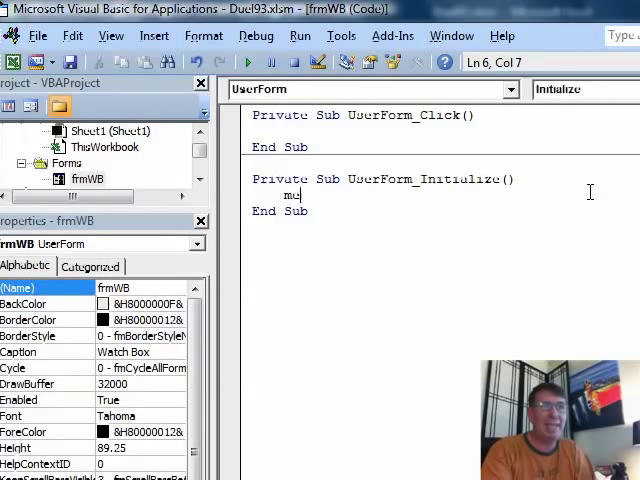
key("Backspace")
type("frmWb")
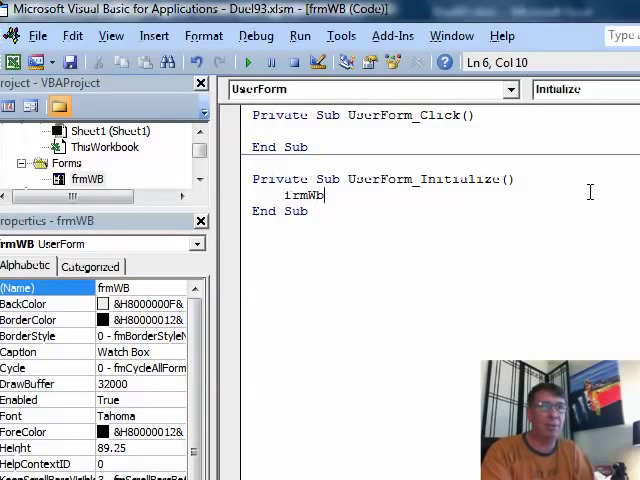
type(".l")
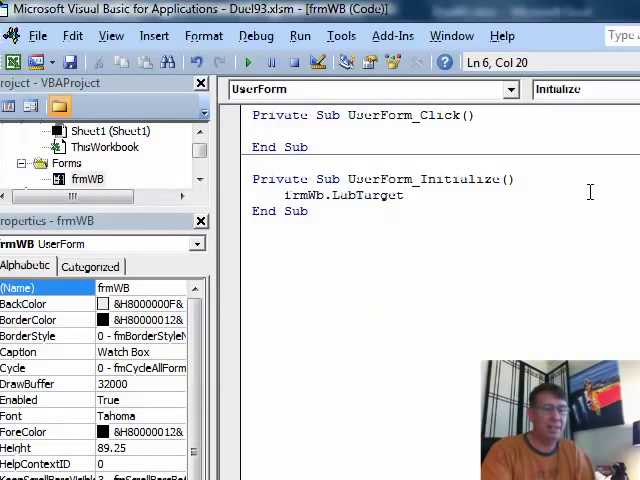
type(".Caption = Range(\"Target\").")
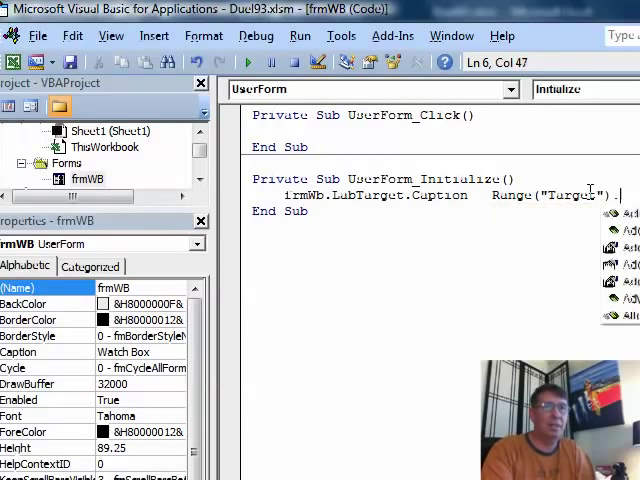
type("val")
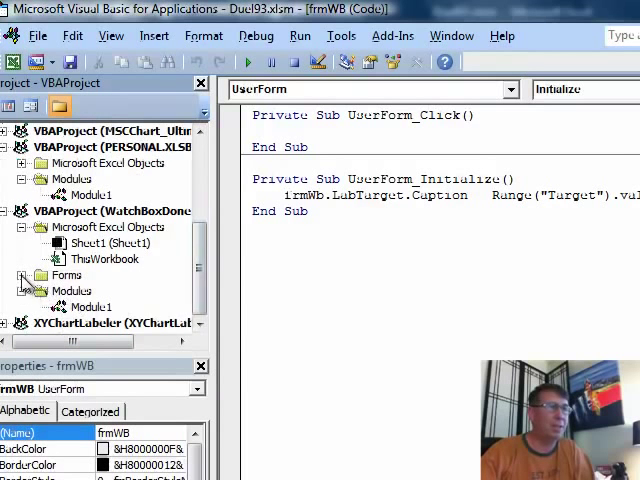
View the code of frmWatchBox in the WatchBoxDone project from the Project Explorer
right_click(100, 290)
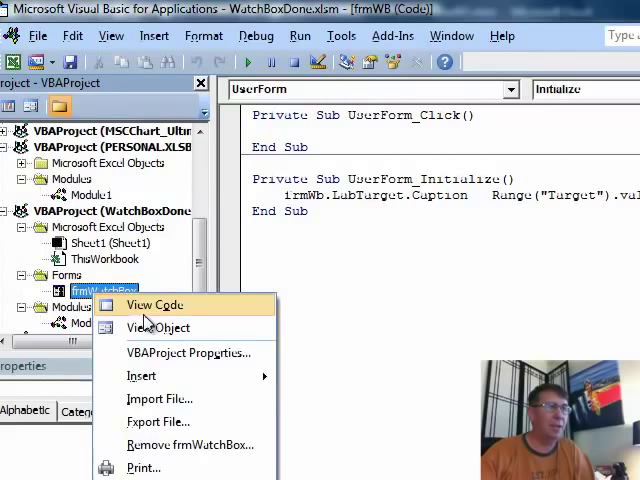
left_click(152, 304)
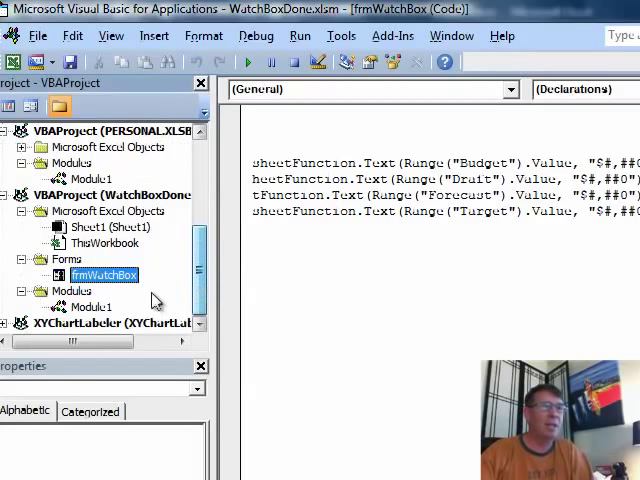
Show Module1's ShowWatch macro that displays frmWatchBox modelessly
double_click(92, 306)
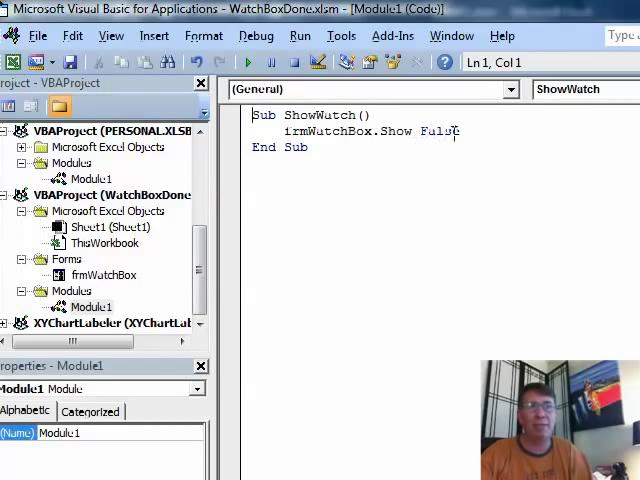
mouse_move(496, 180)
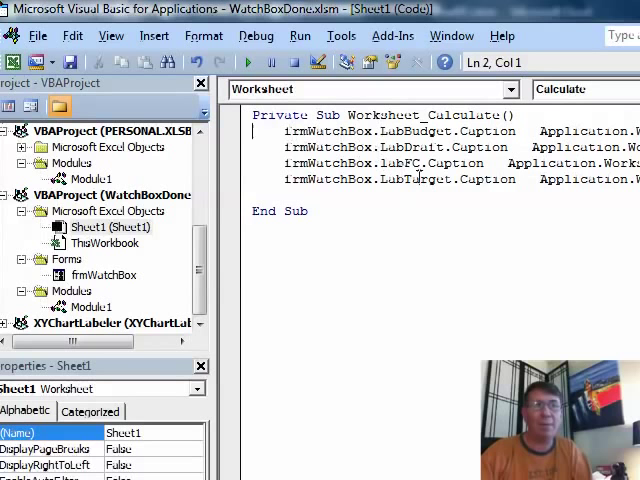
mouse_move(454, 196)
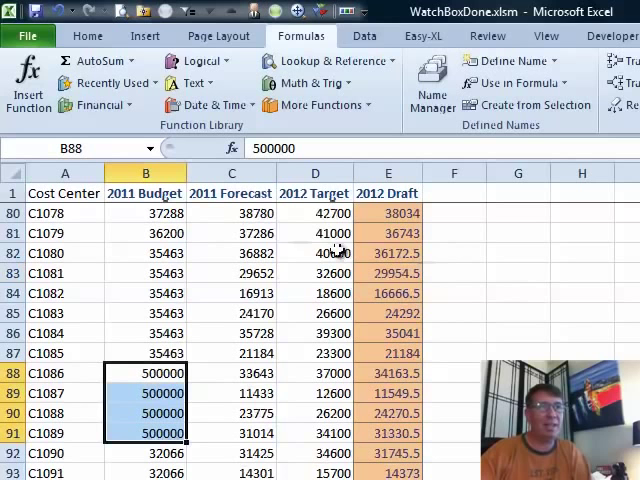
mouse_move(520, 310)
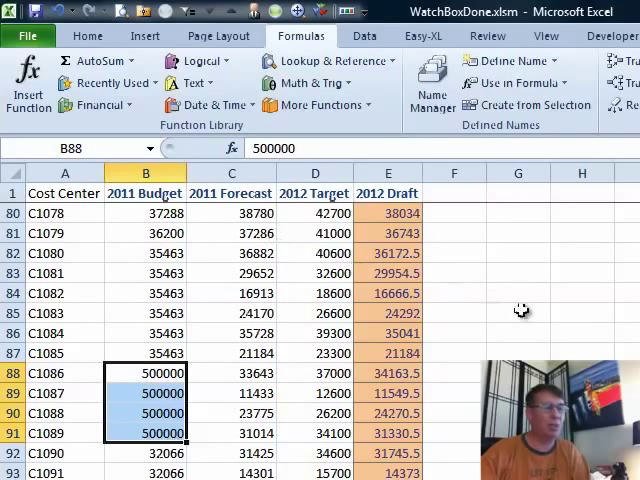